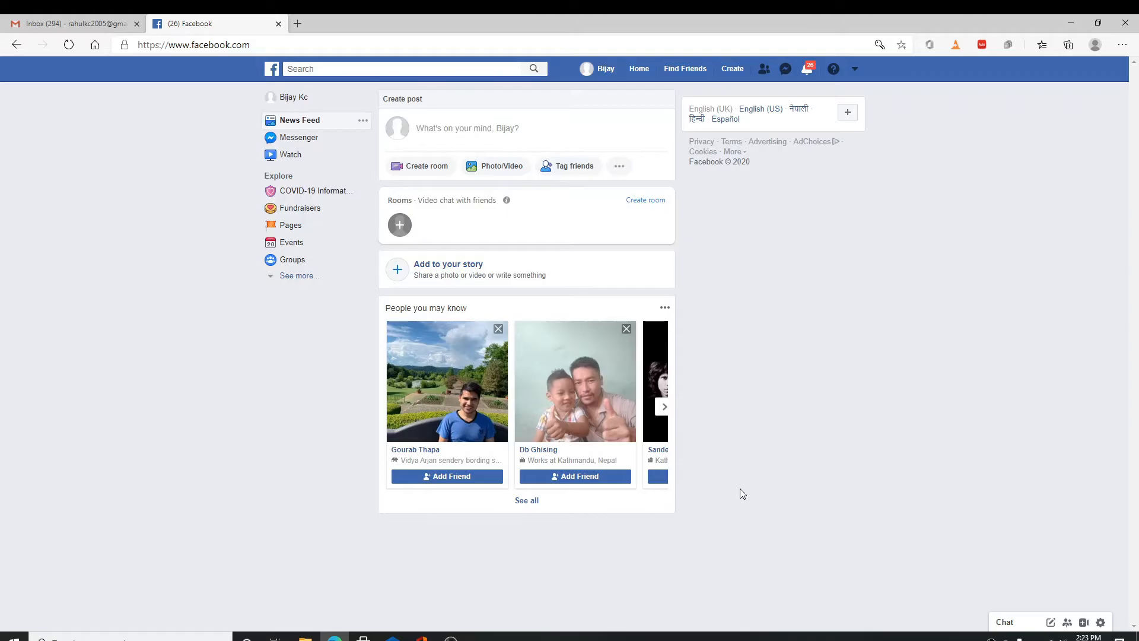
mouse_move(855, 69)
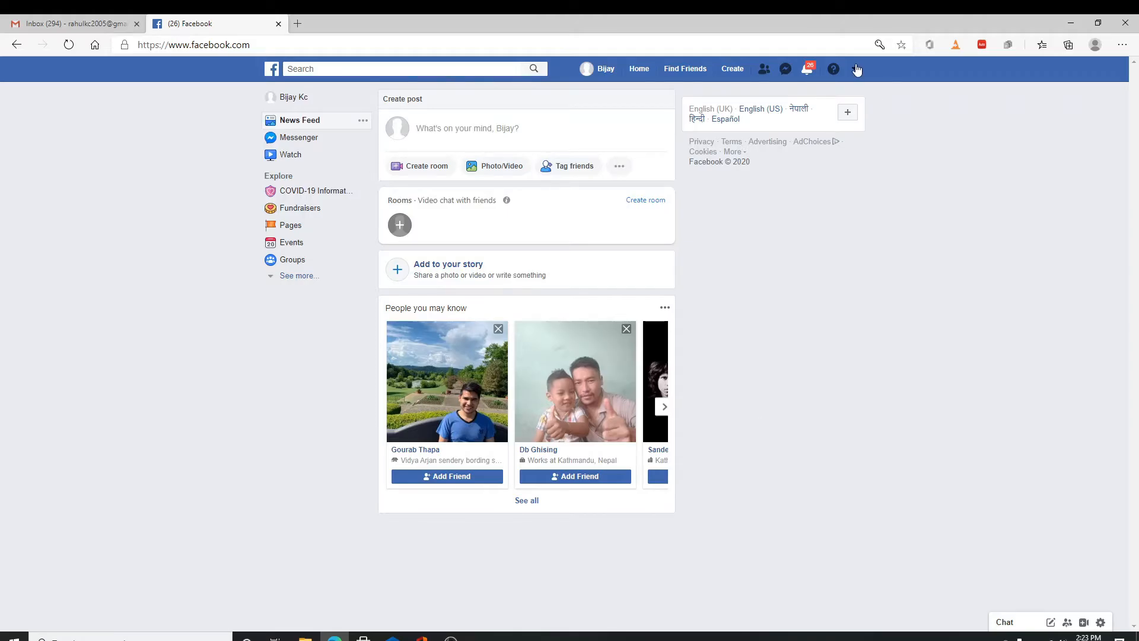
Reach General Account Settings via the top-bar account dropdown.
left_click(855, 69)
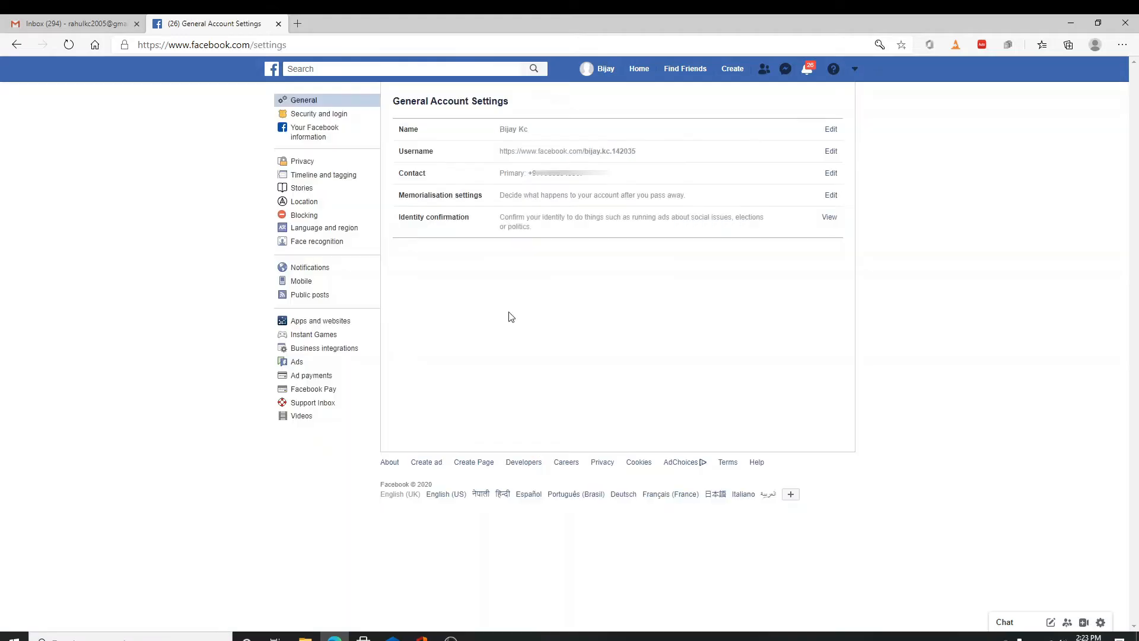
mouse_move(548, 301)
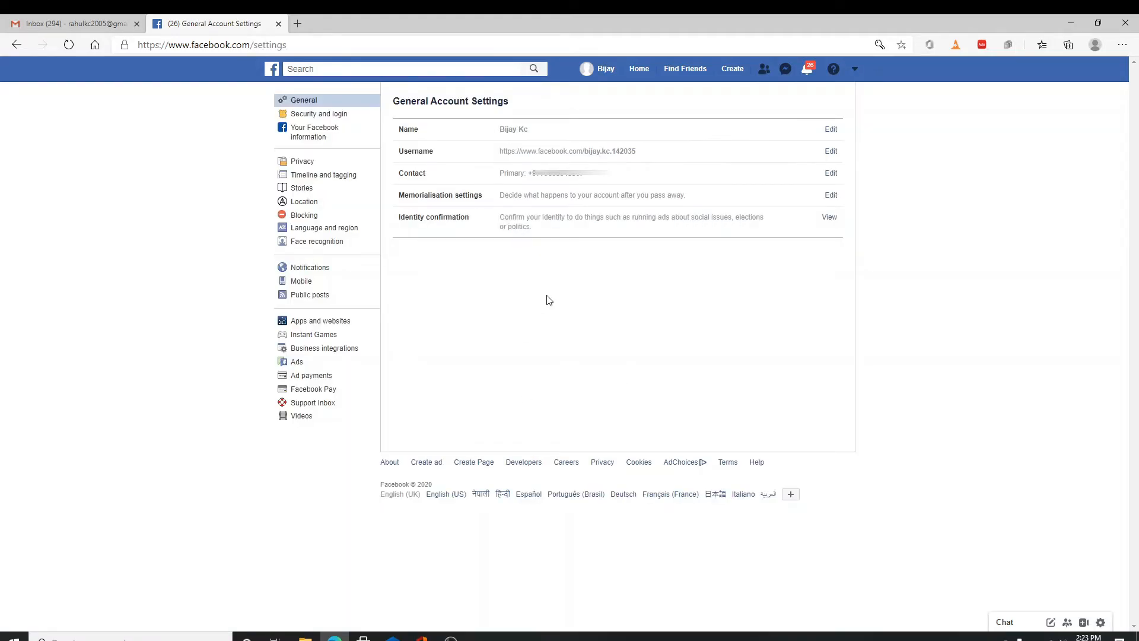
mouse_move(830, 173)
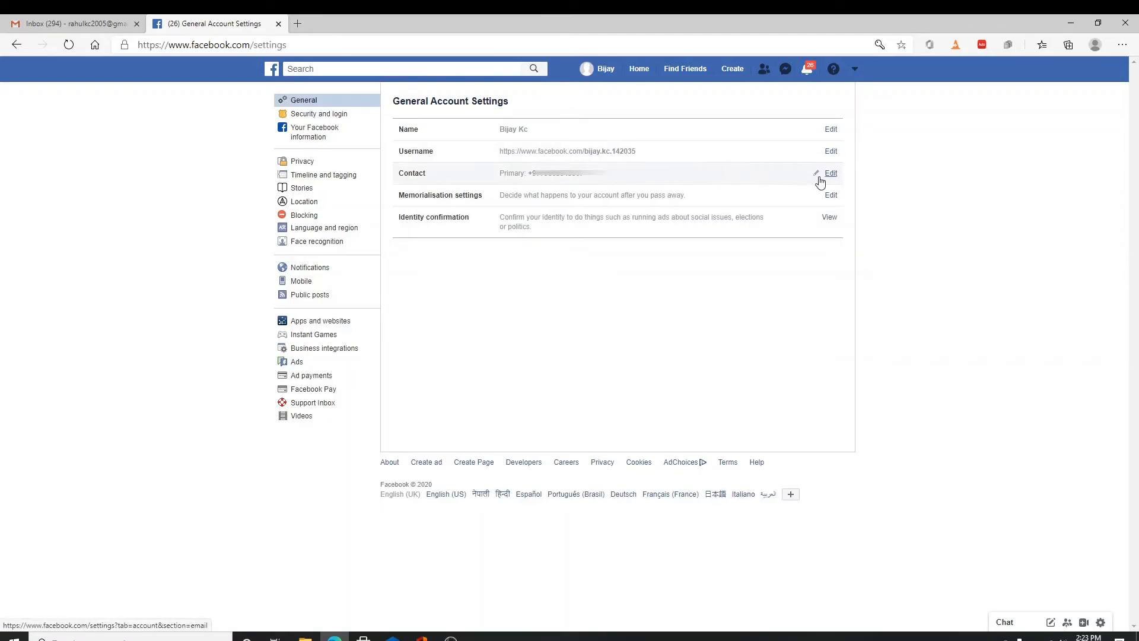
left_click(831, 174)
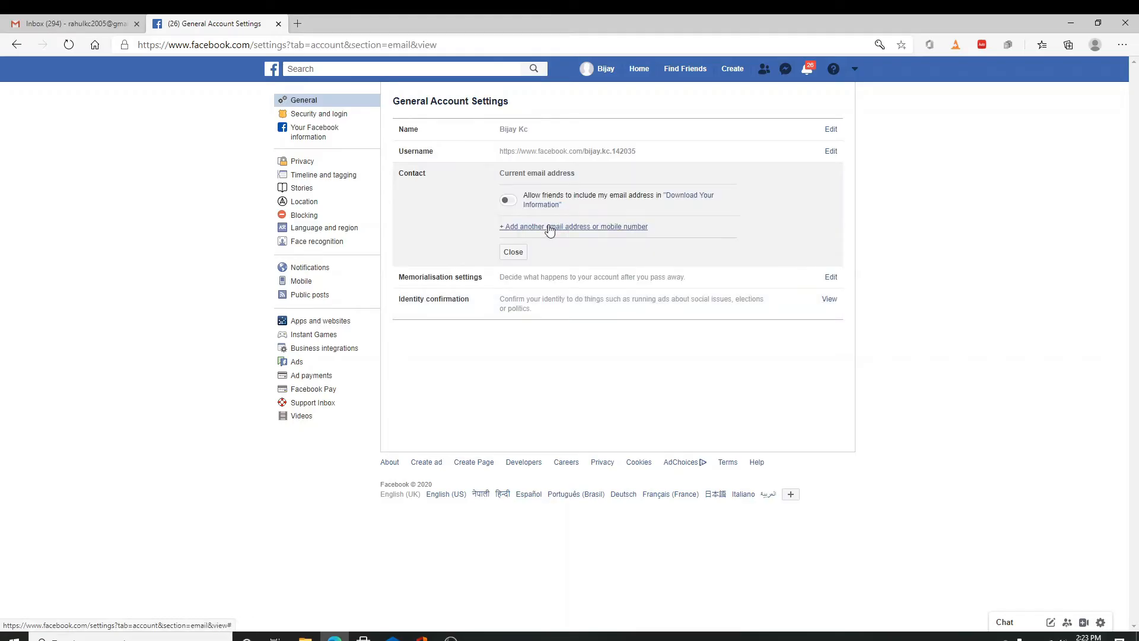
mouse_move(562, 234)
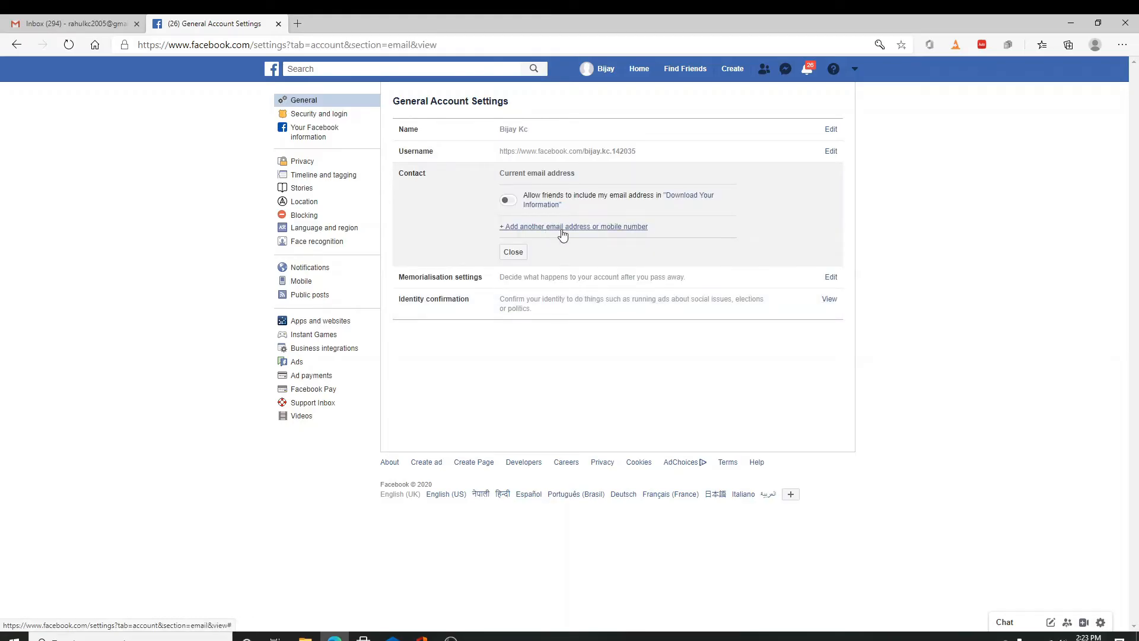
left_click(573, 226)
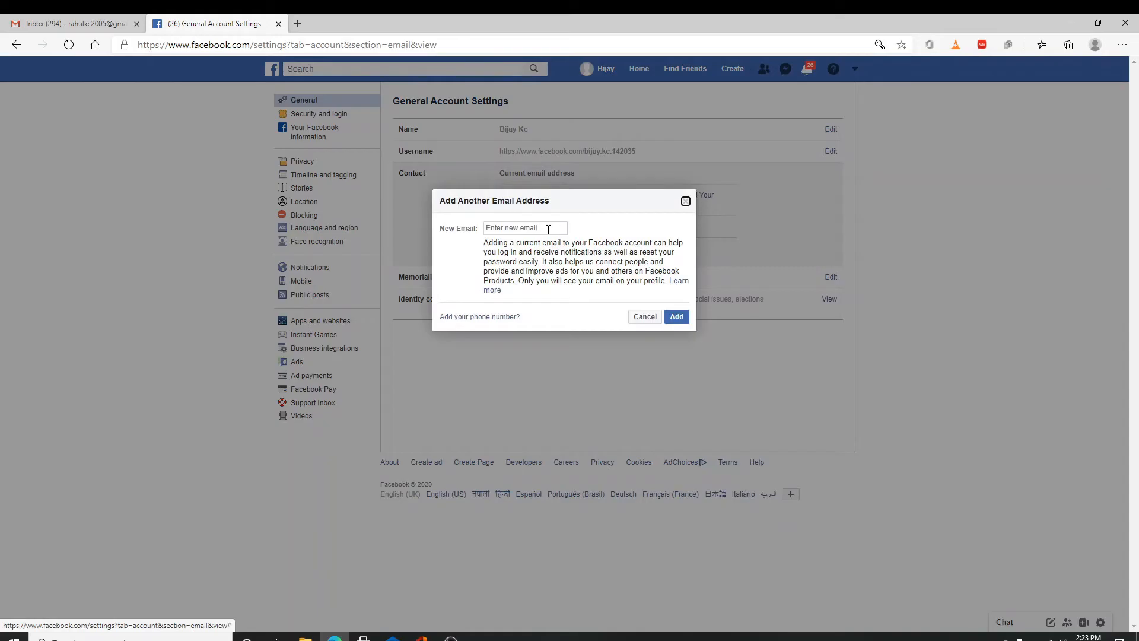
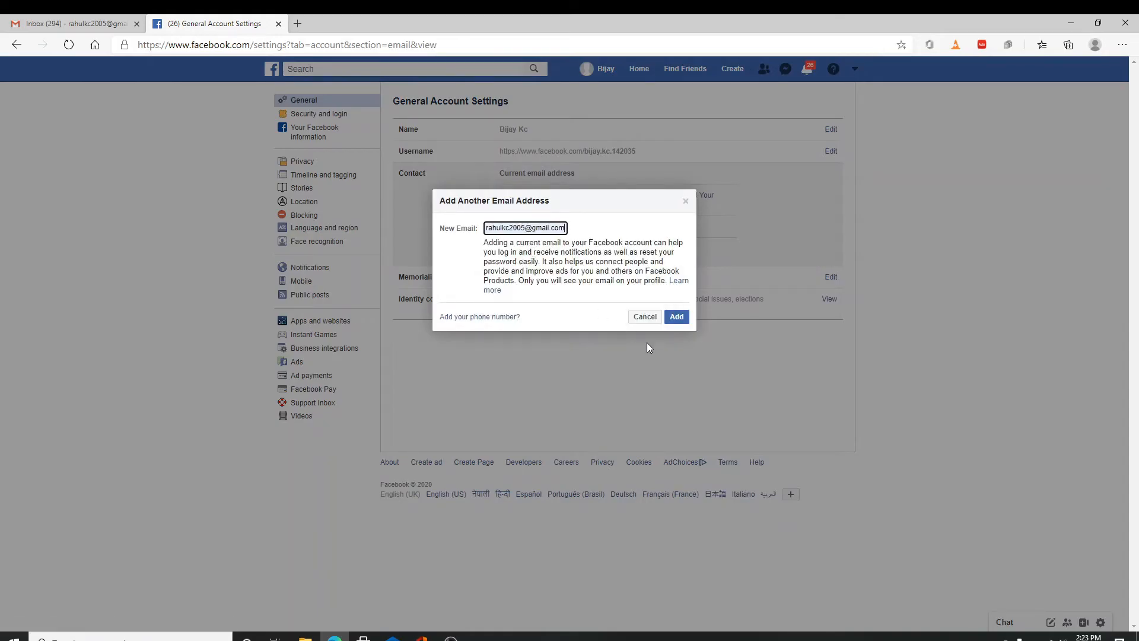
left_click(675, 316)
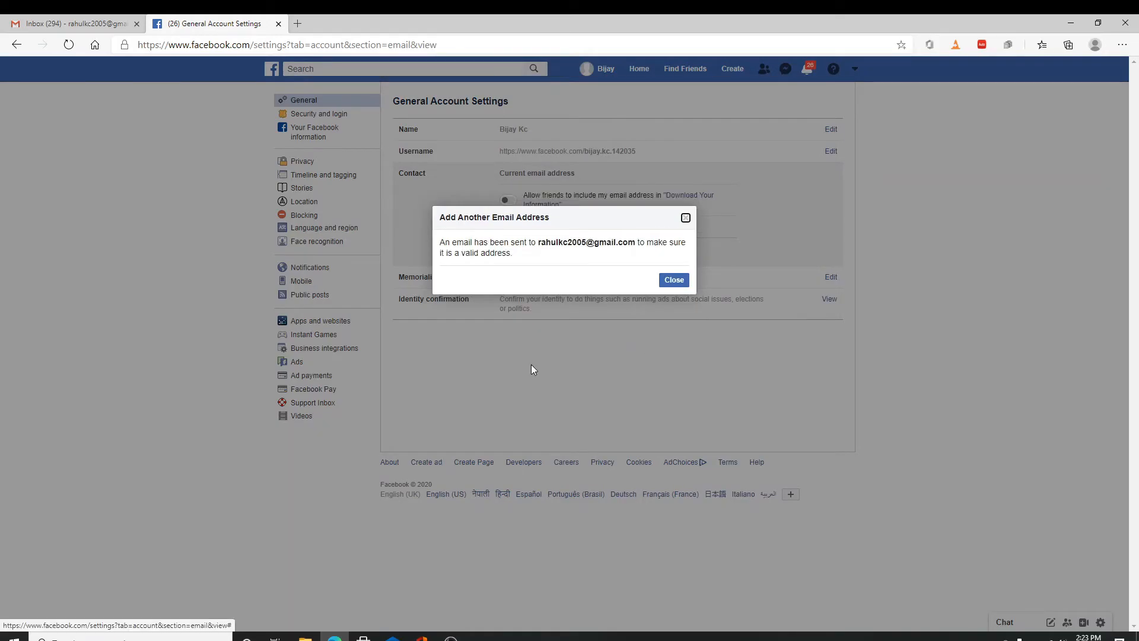
mouse_move(40, 23)
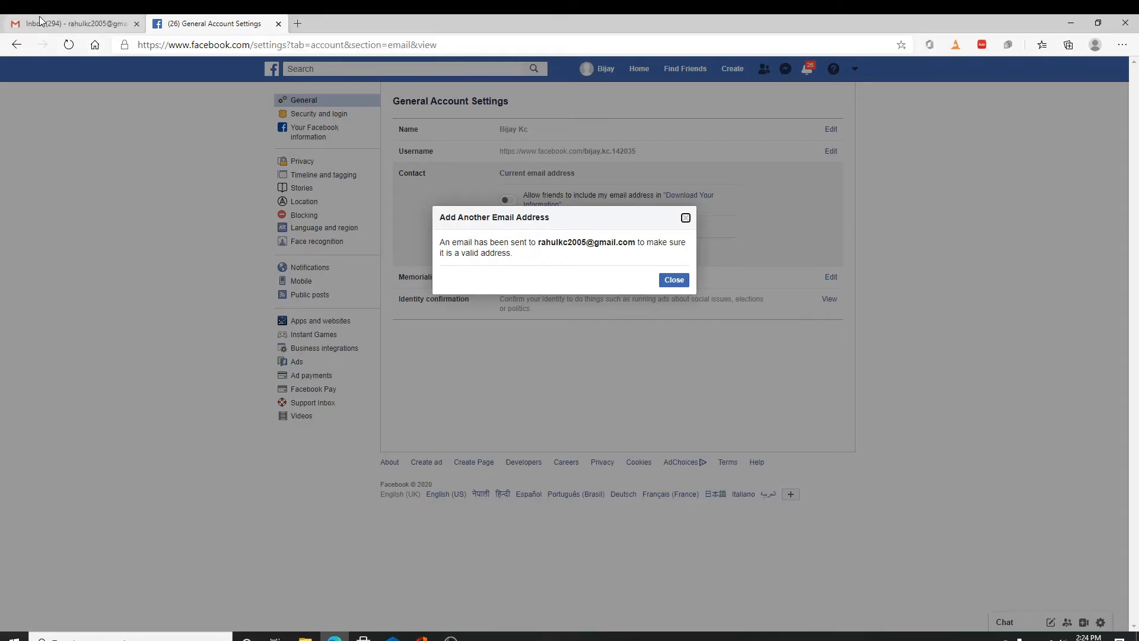
left_click(72, 24)
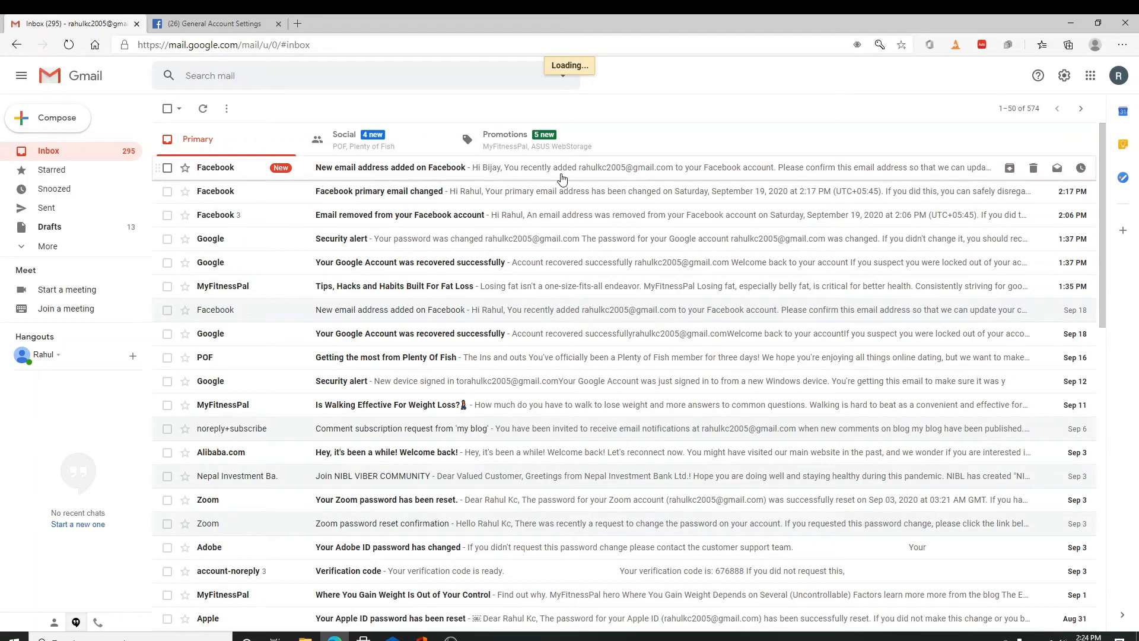
left_click(390, 167)
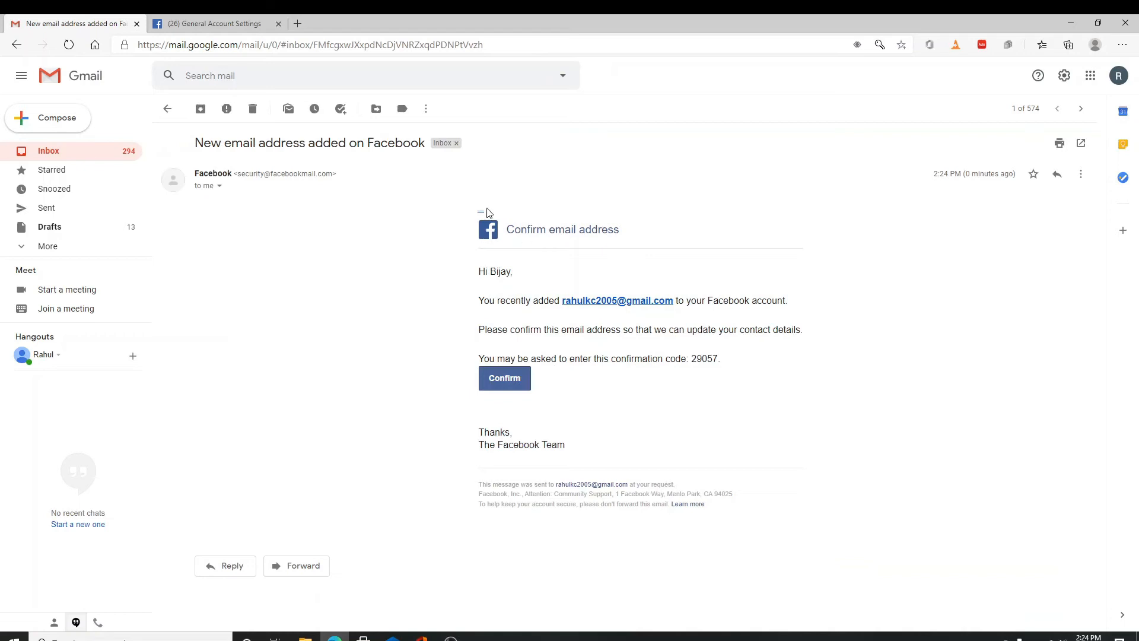
left_click(504, 377)
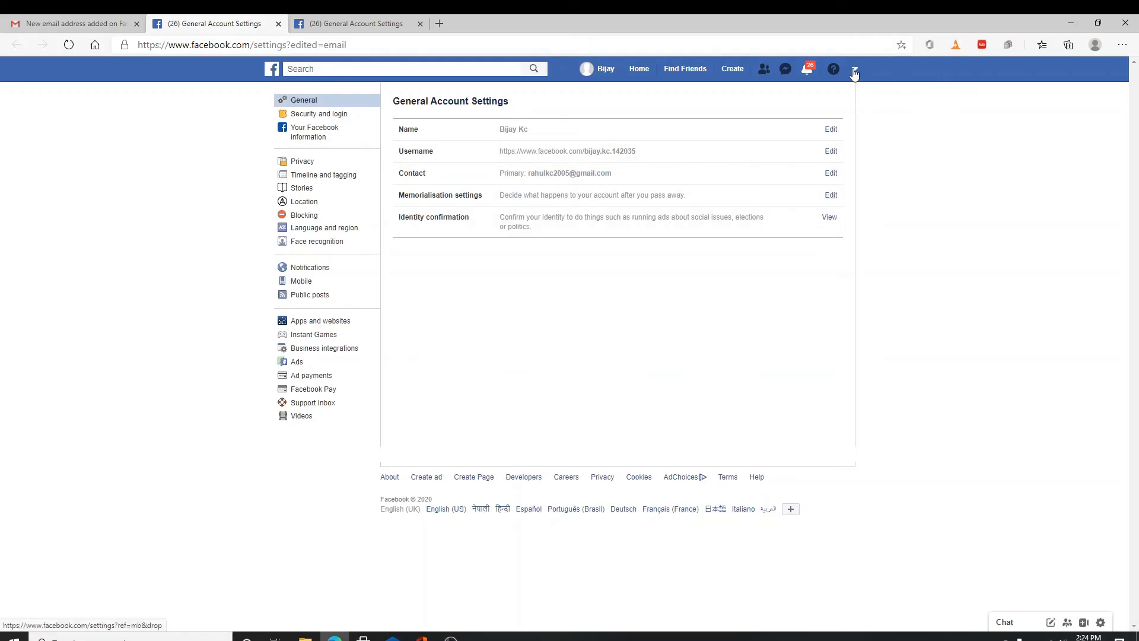
Log out of Facebook from the top-bar account dropdown.
left_click(854, 68)
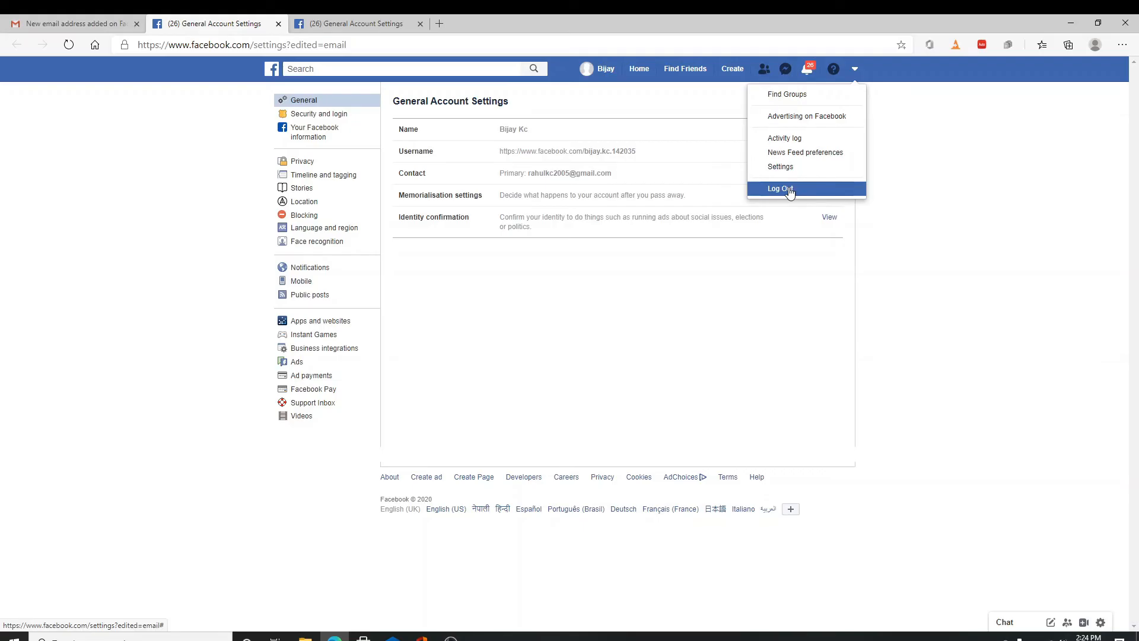
left_click(780, 188)
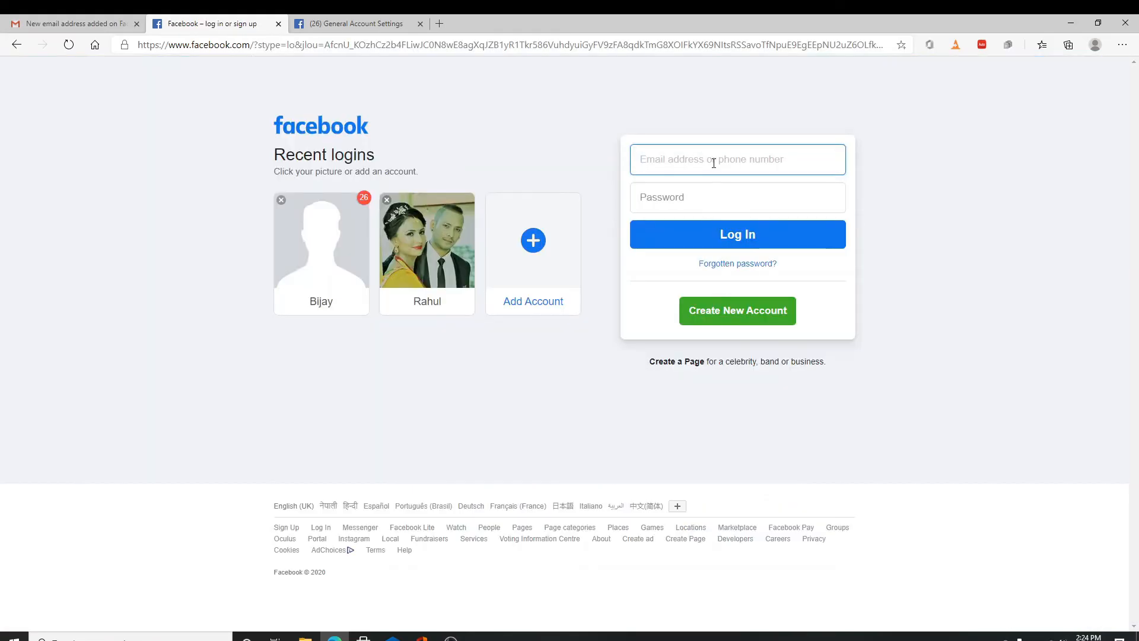
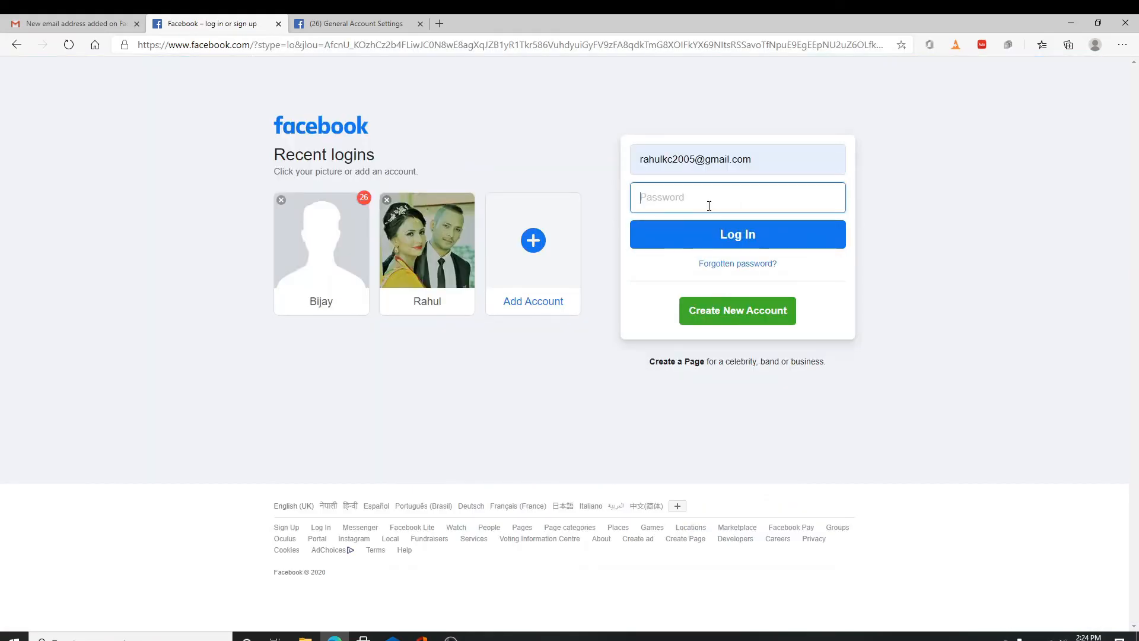
left_click(737, 234)
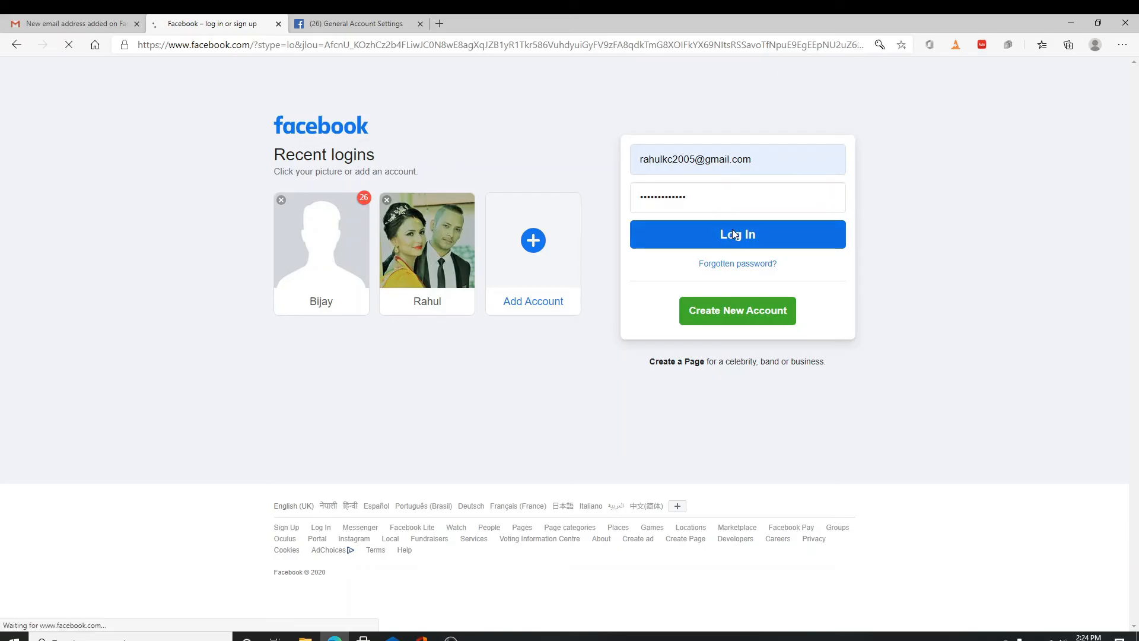
left_click(736, 233)
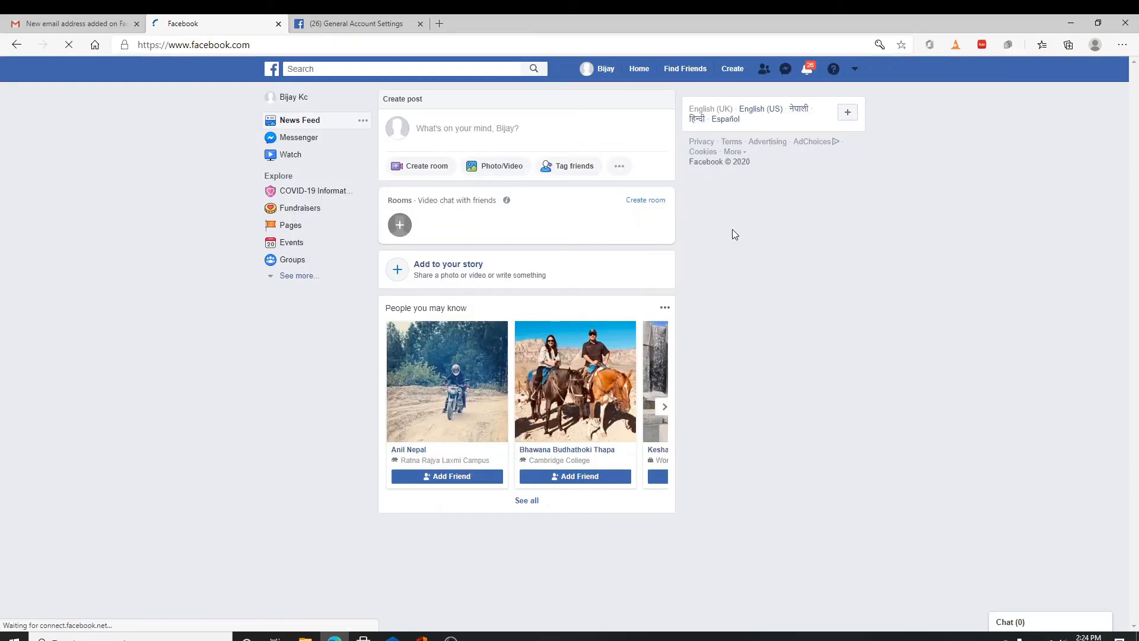